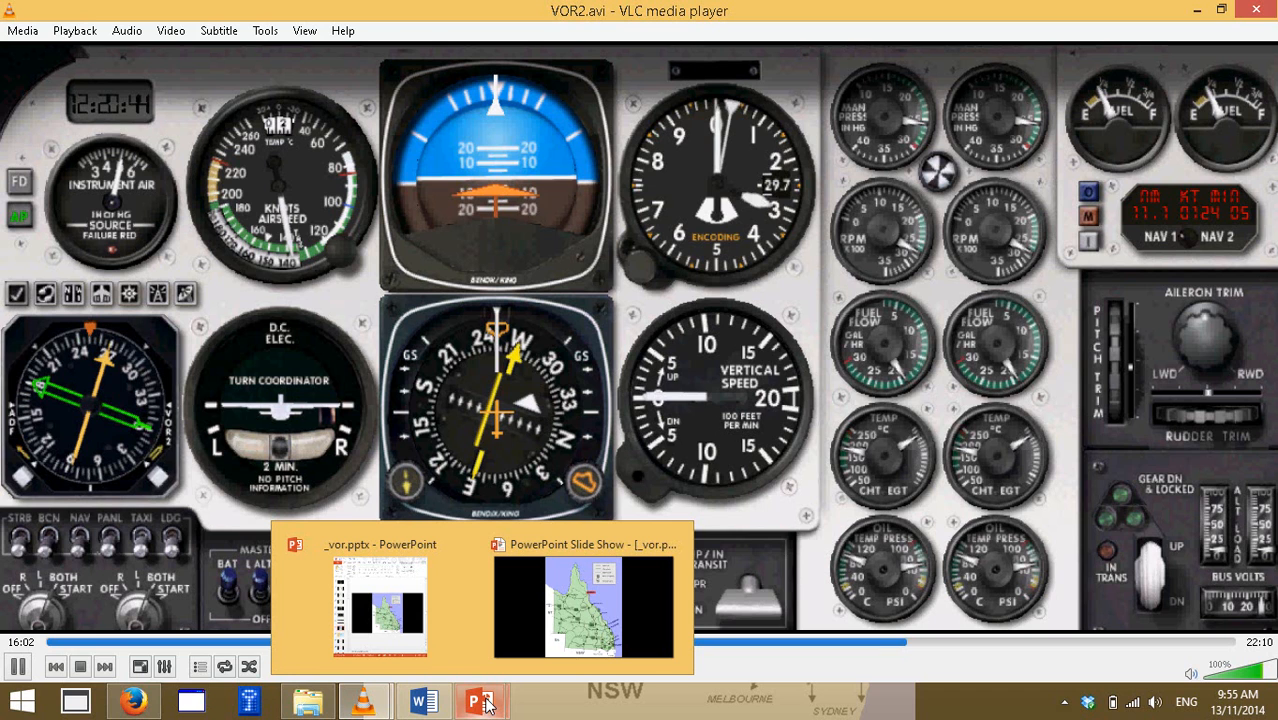
mouse_move(638, 470)
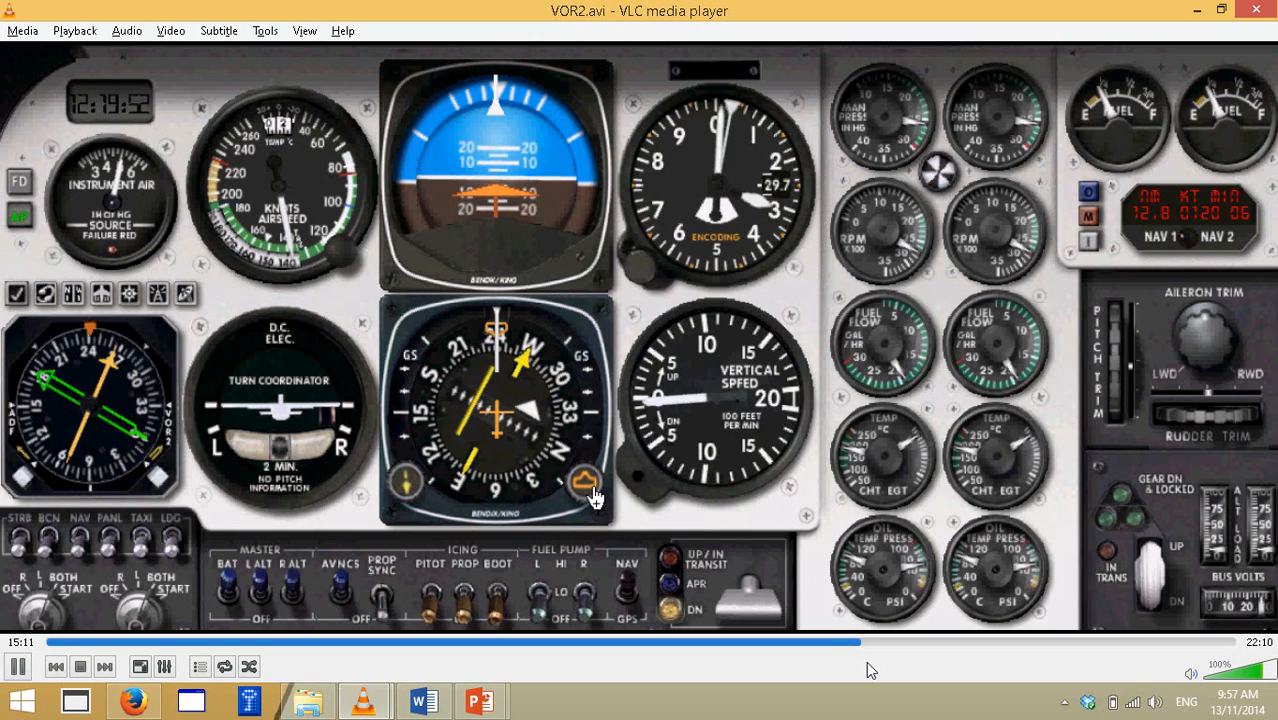
mouse_move(461, 307)
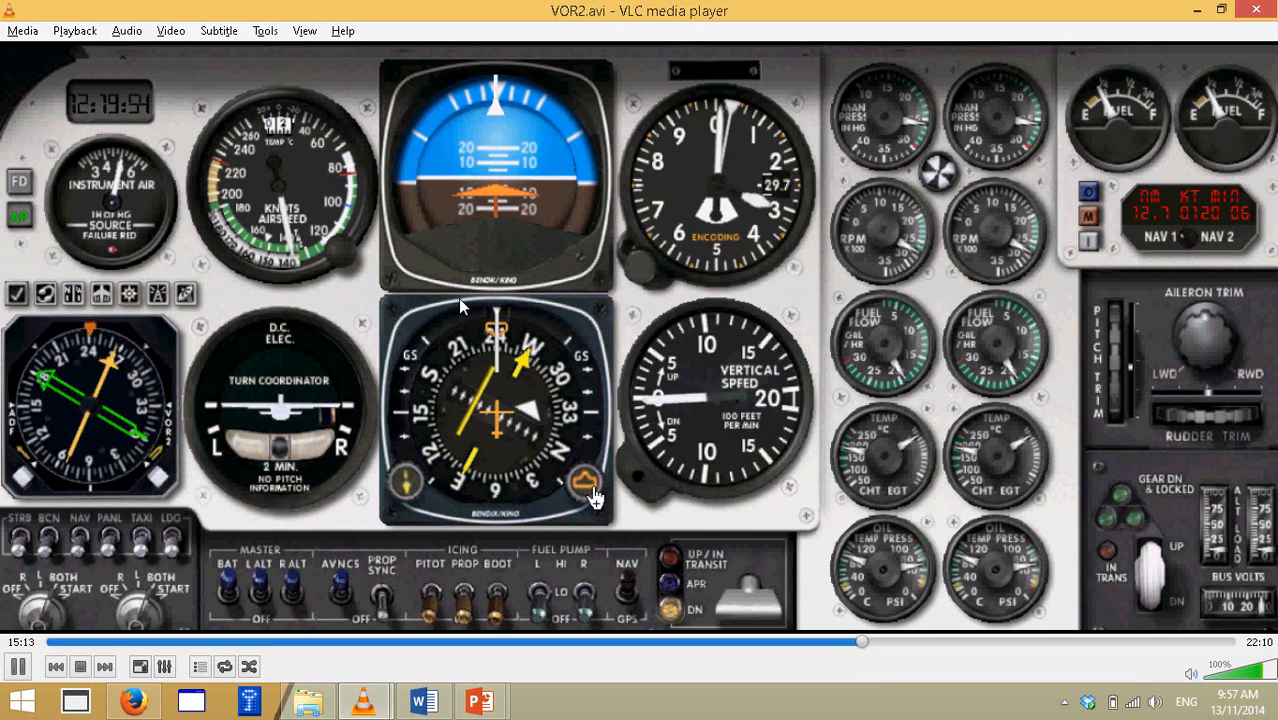
mouse_move(478, 417)
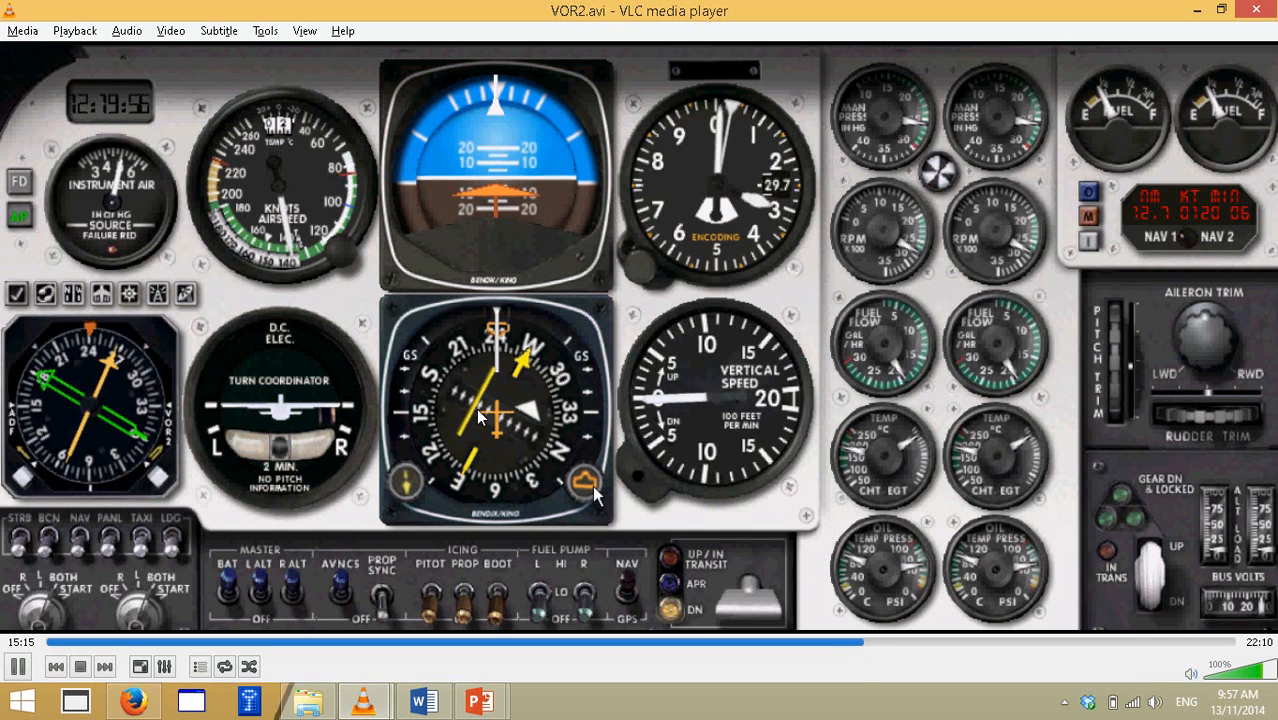
mouse_move(370, 510)
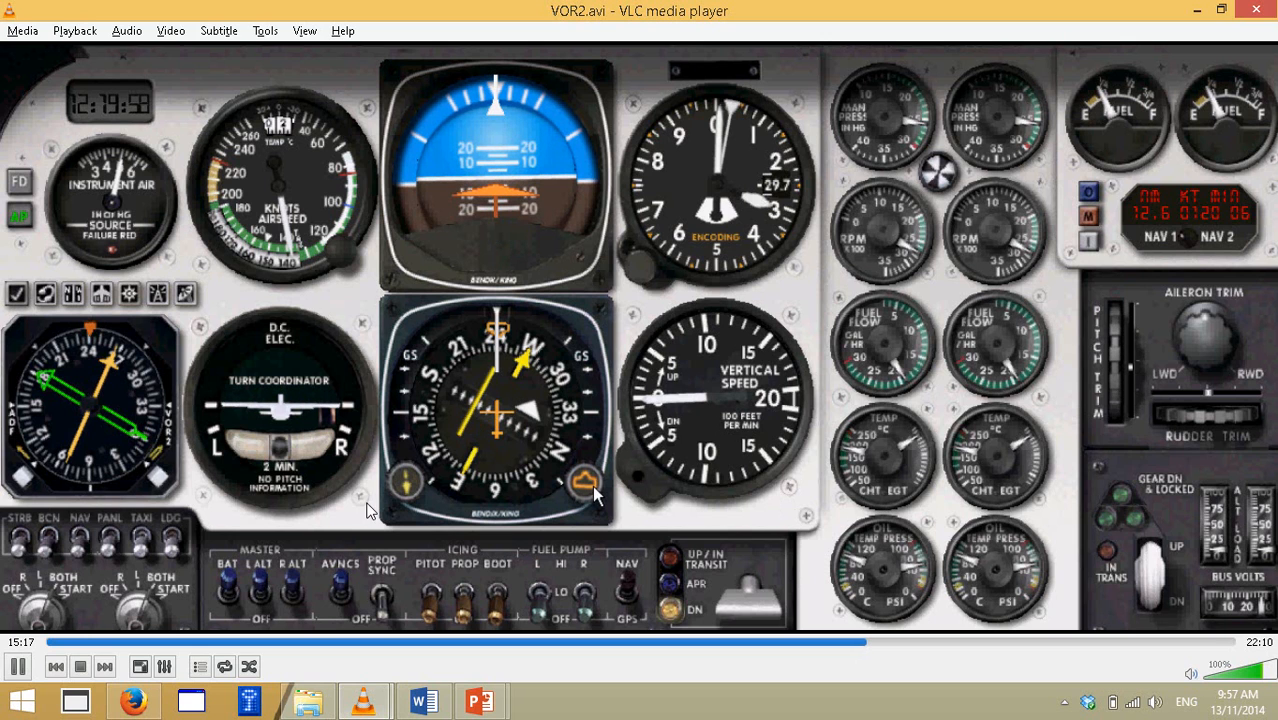
mouse_move(293, 555)
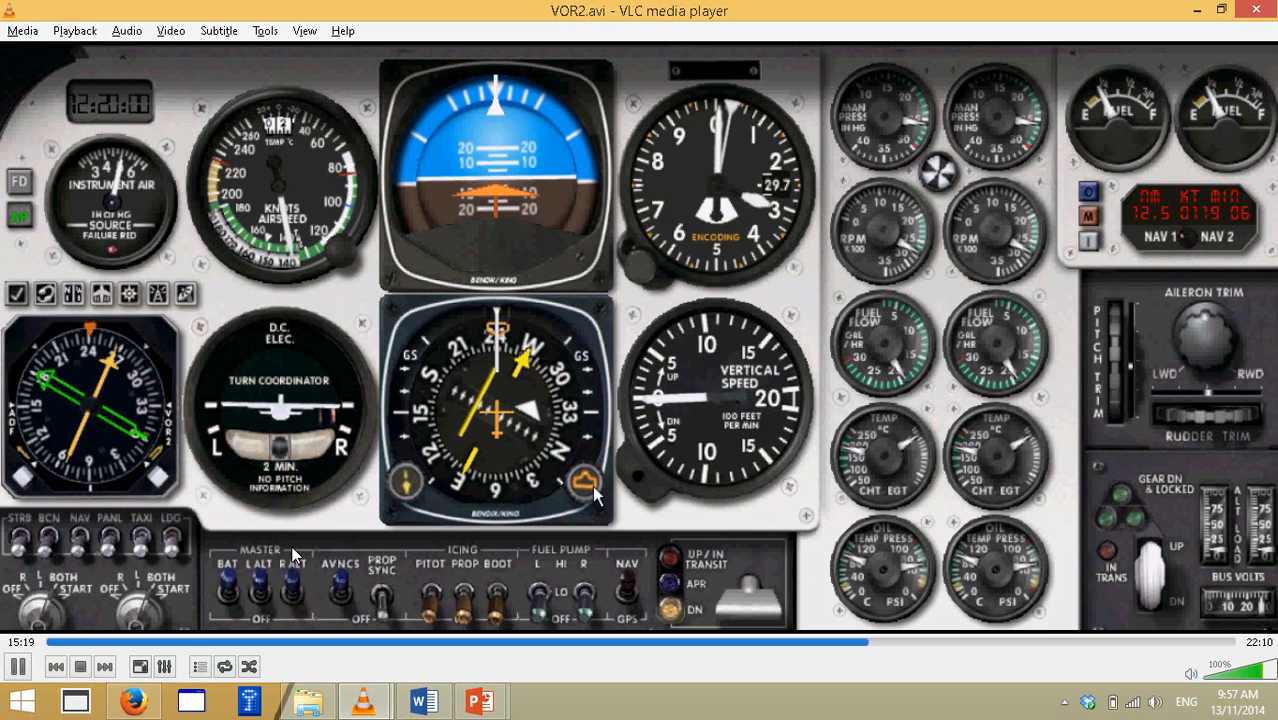
mouse_move(253, 573)
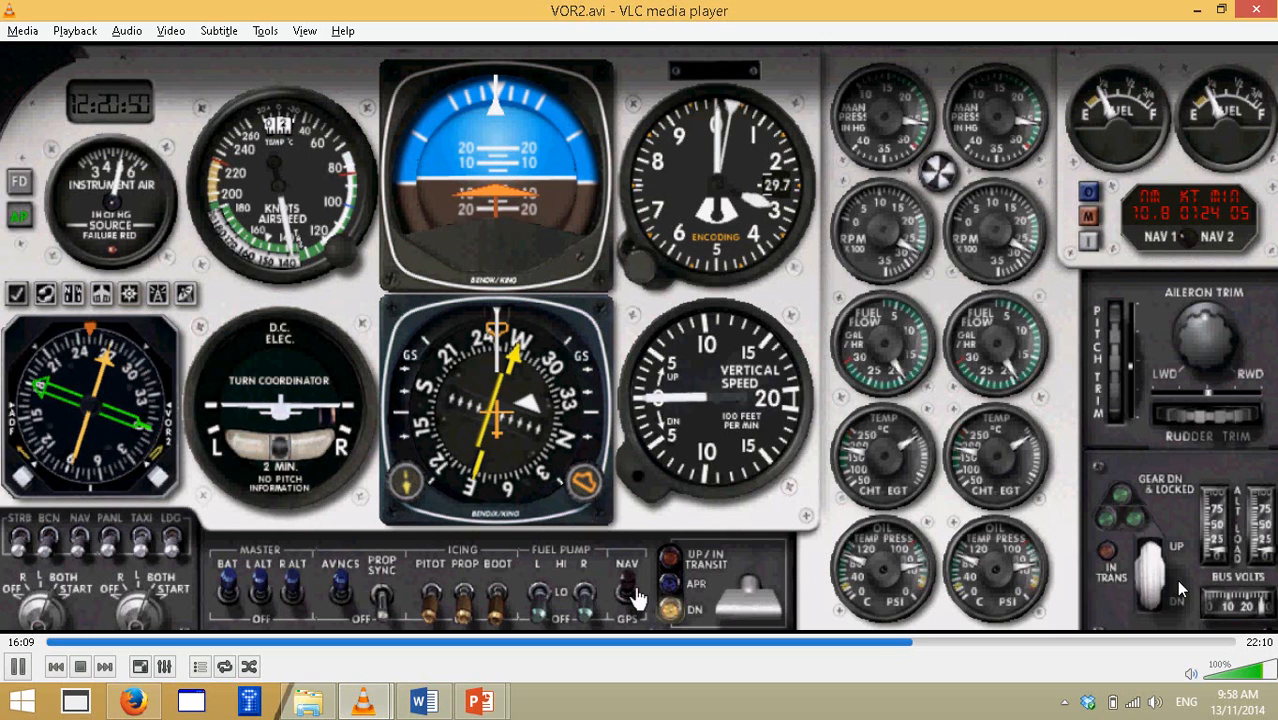
mouse_move(590, 490)
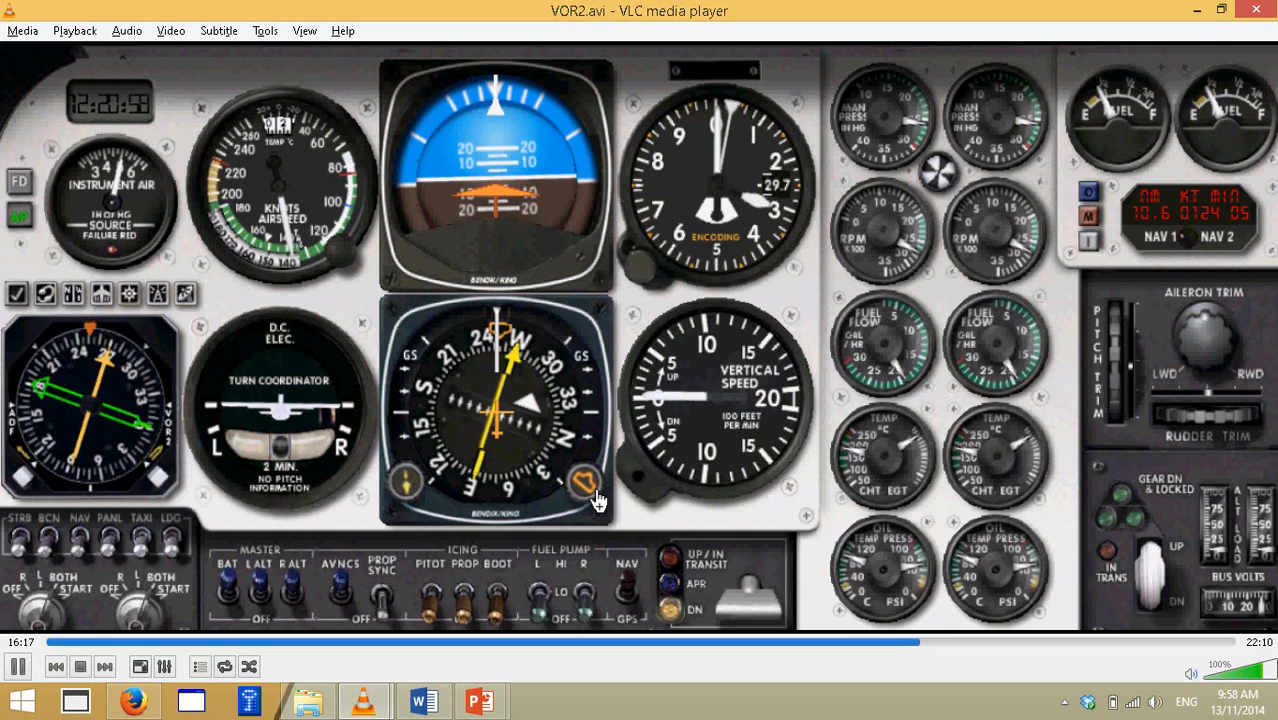
mouse_move(1175, 588)
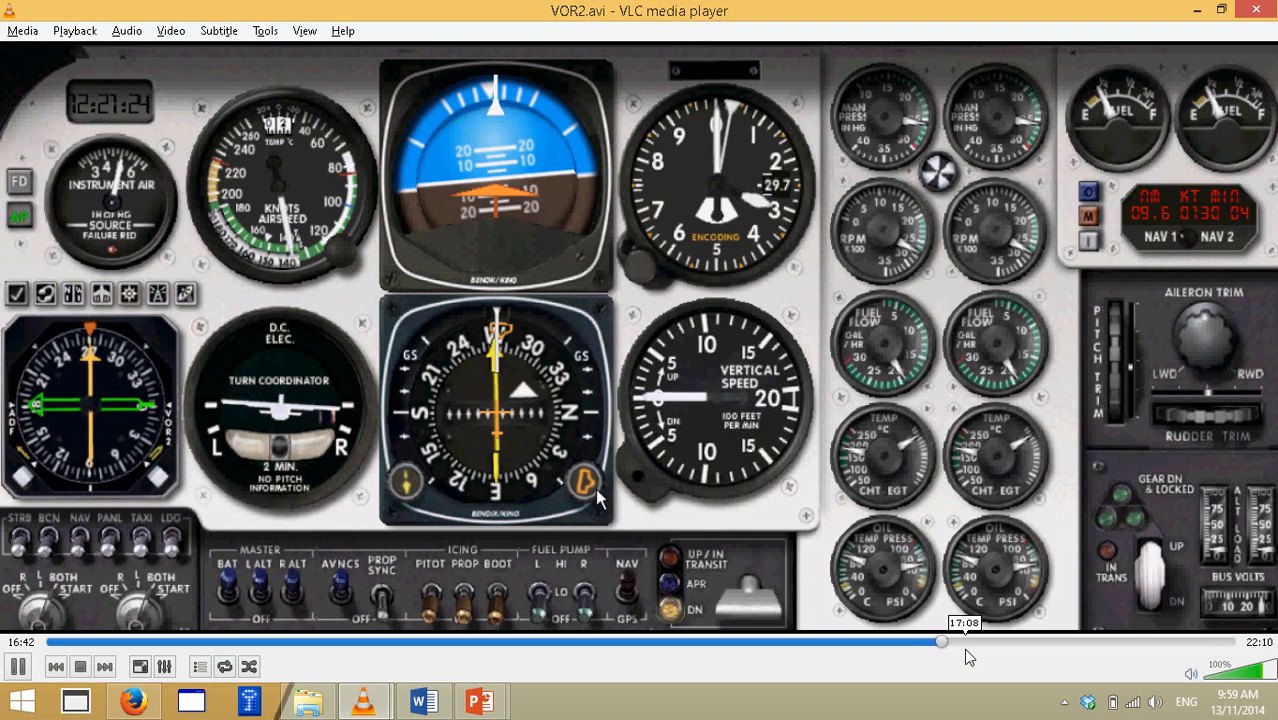
mouse_move(600, 497)
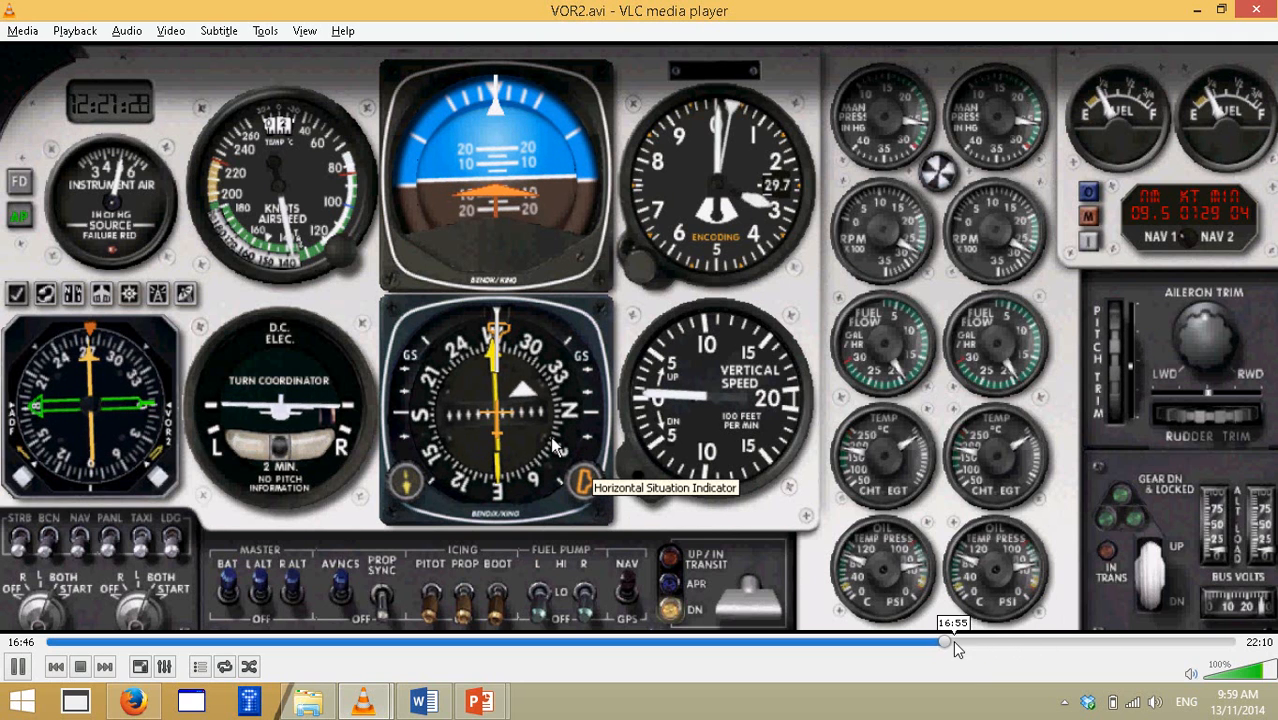
Step: Drag the seek bar forward so VOR2.avi plays from about 20:10, DME 2.2 miles
drag(945, 642, 980, 642)
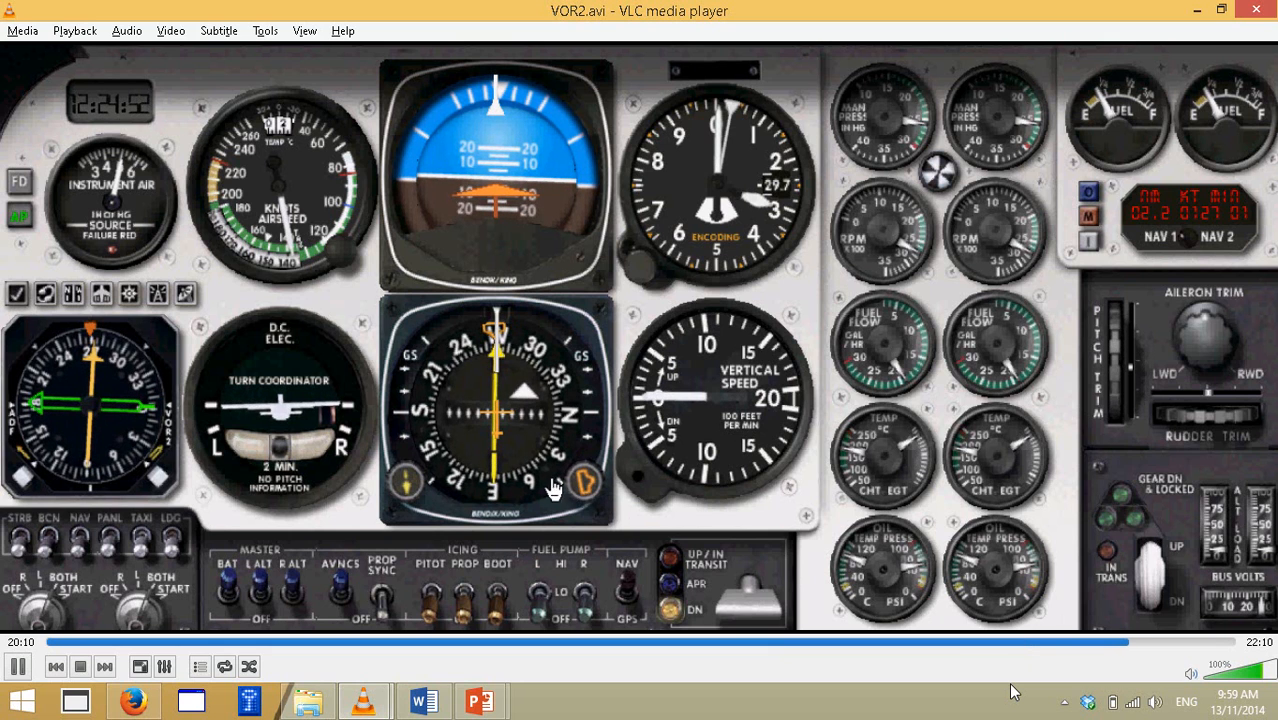
mouse_move(548, 490)
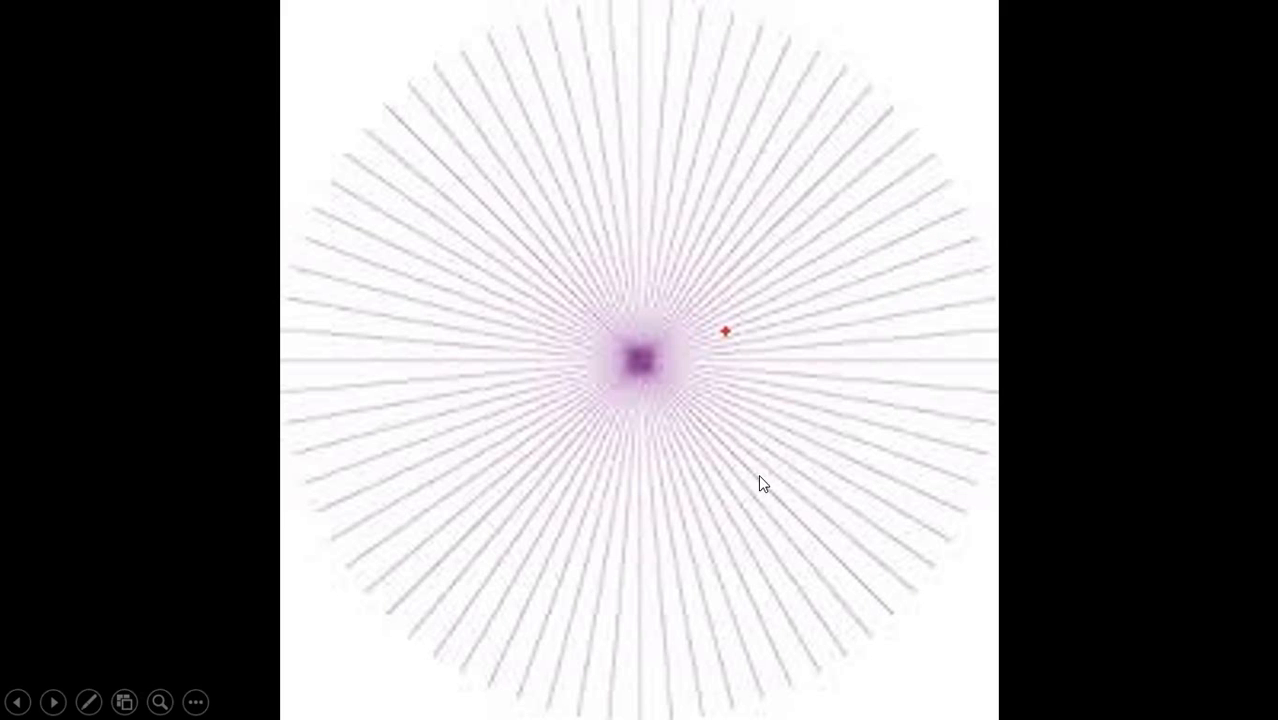
mouse_move(686, 235)
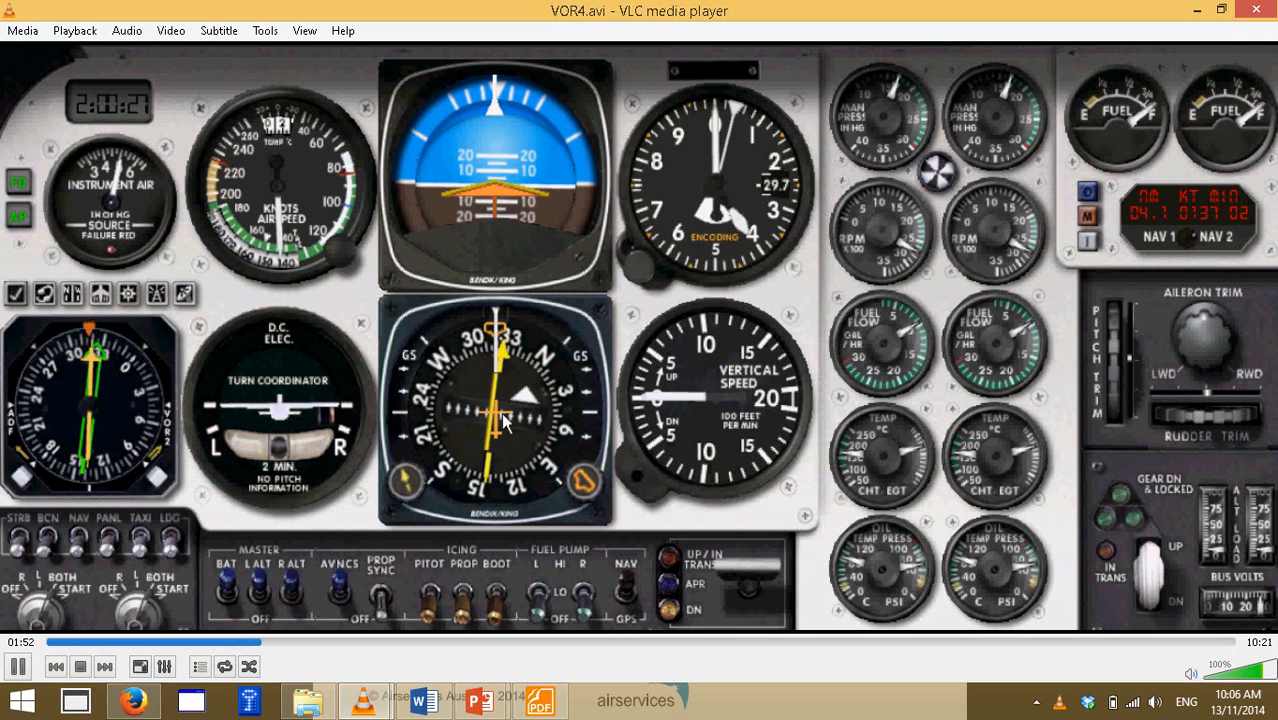
mouse_move(583, 489)
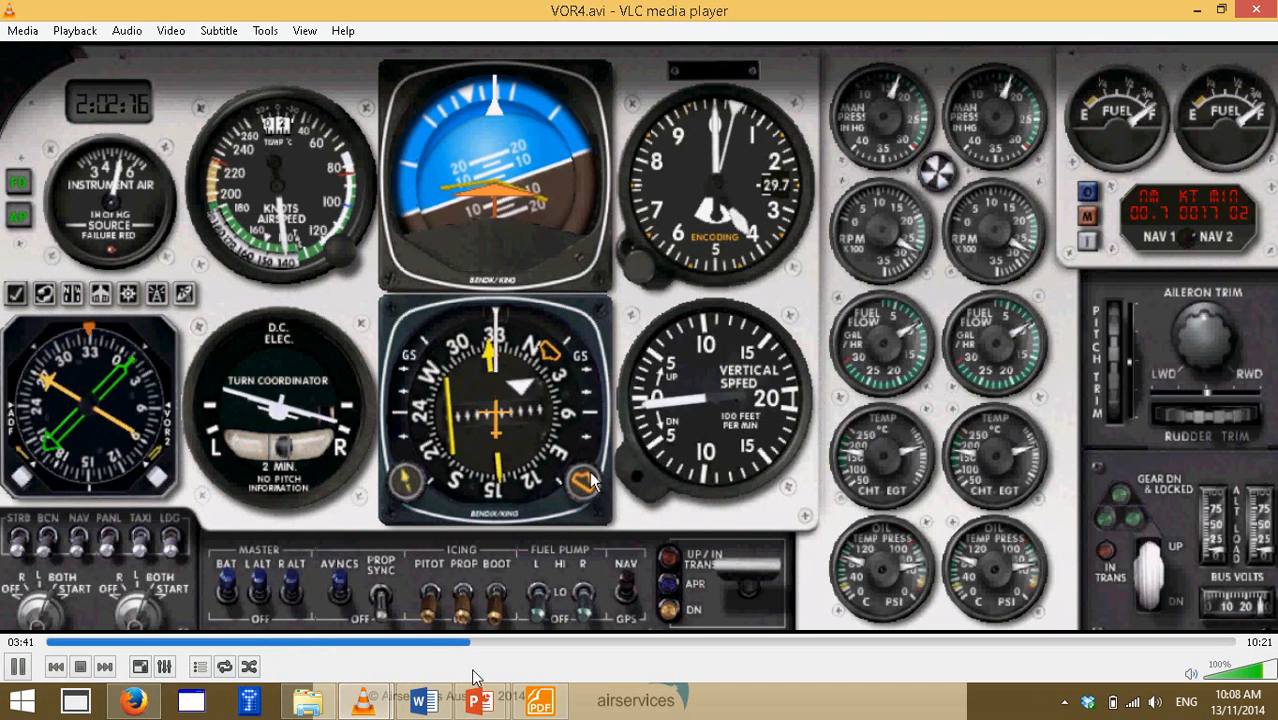
mouse_move(410, 483)
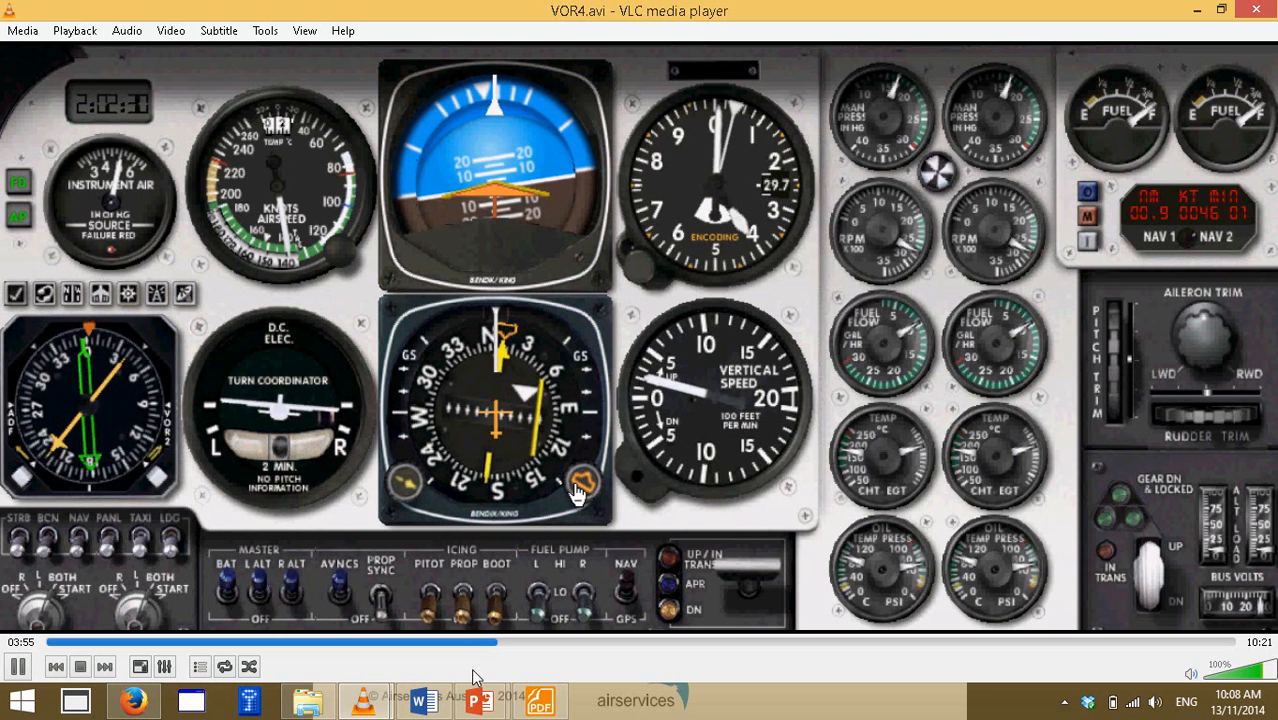
mouse_move(583, 483)
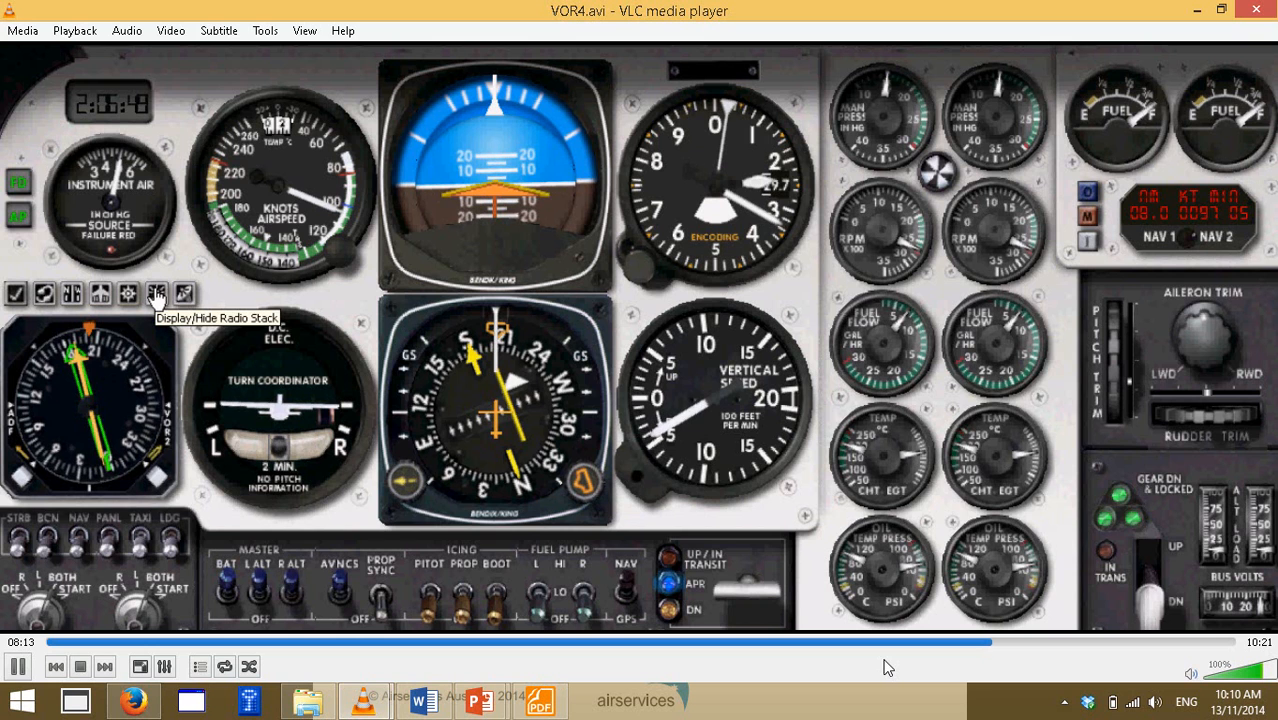
Step: Seek VOR4.avi to about 8:13, where the radio stack shows DME 7.9 NM
click(156, 294)
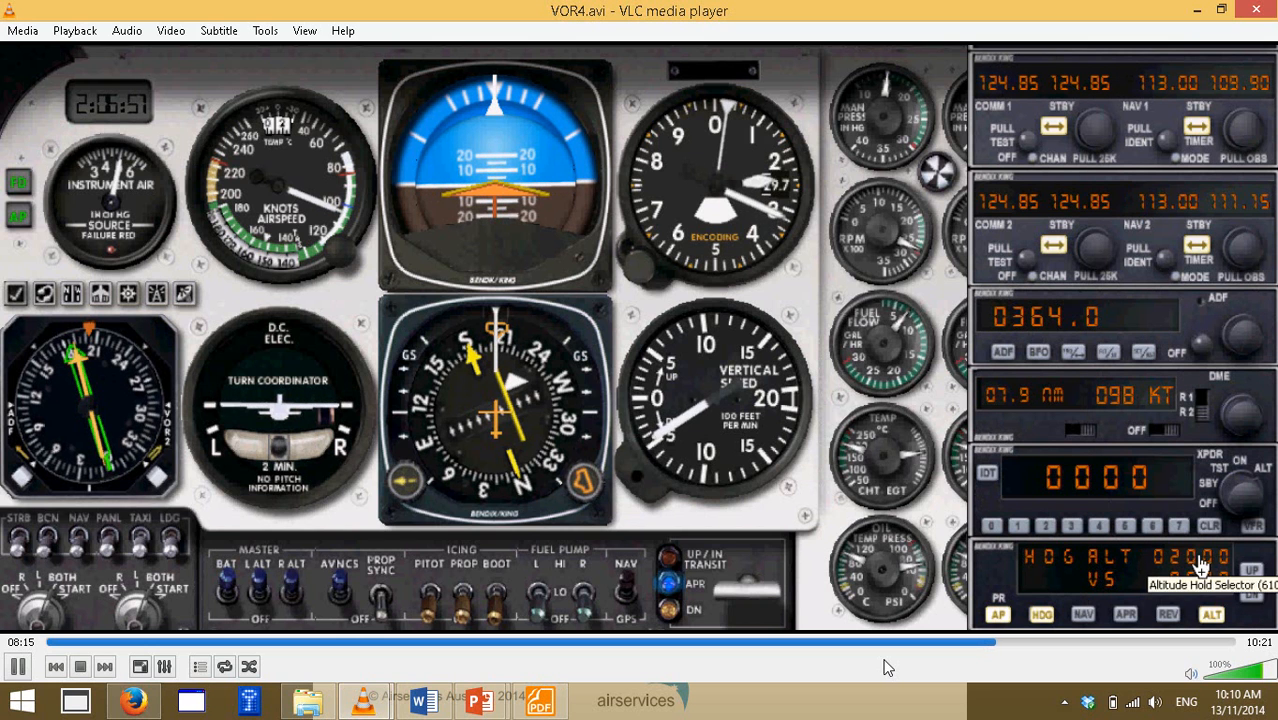